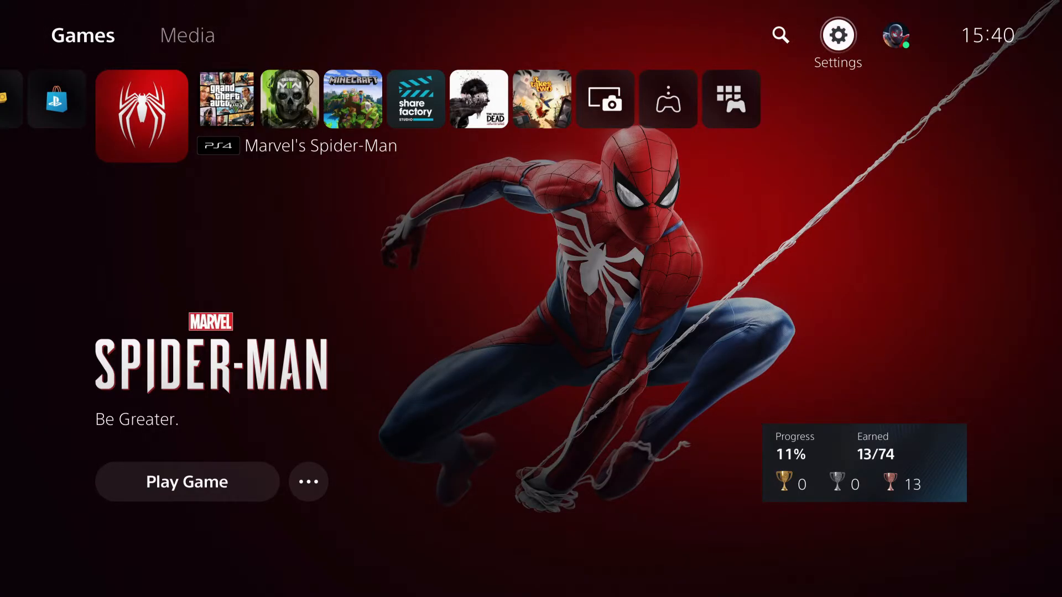
Open Settings from the home screen and go to Network.
click(836, 33)
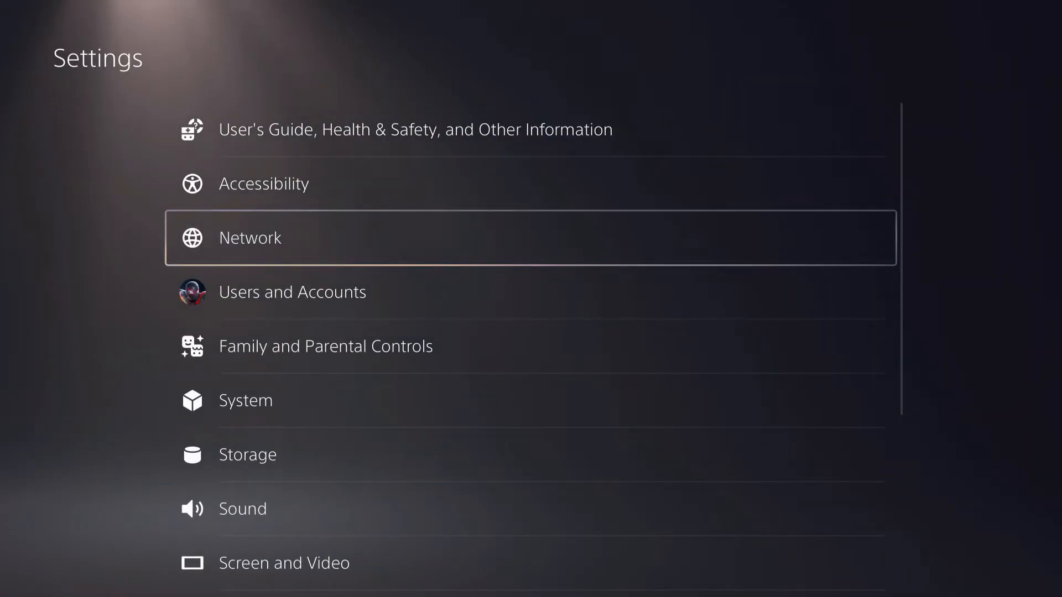
click(250, 237)
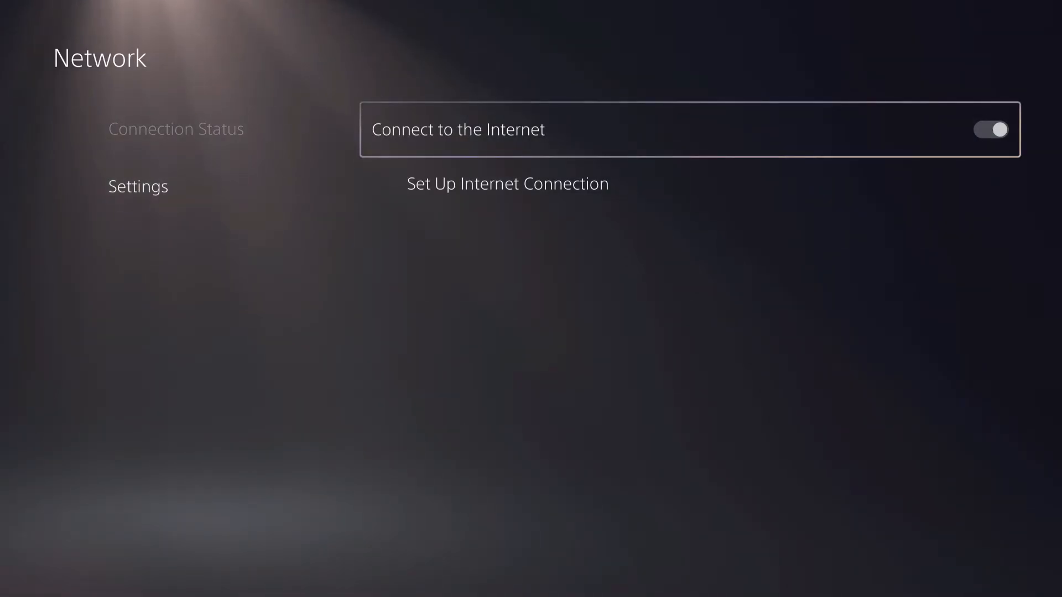
Check the connection status, then view registered networks with Vipnet_Telekom connected.
click(989, 130)
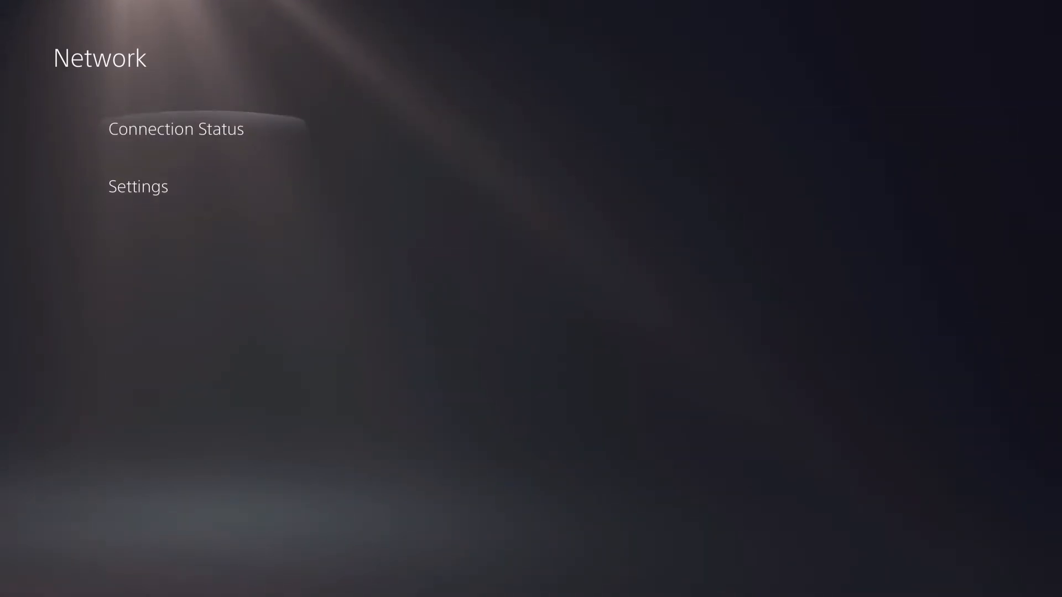
click(175, 129)
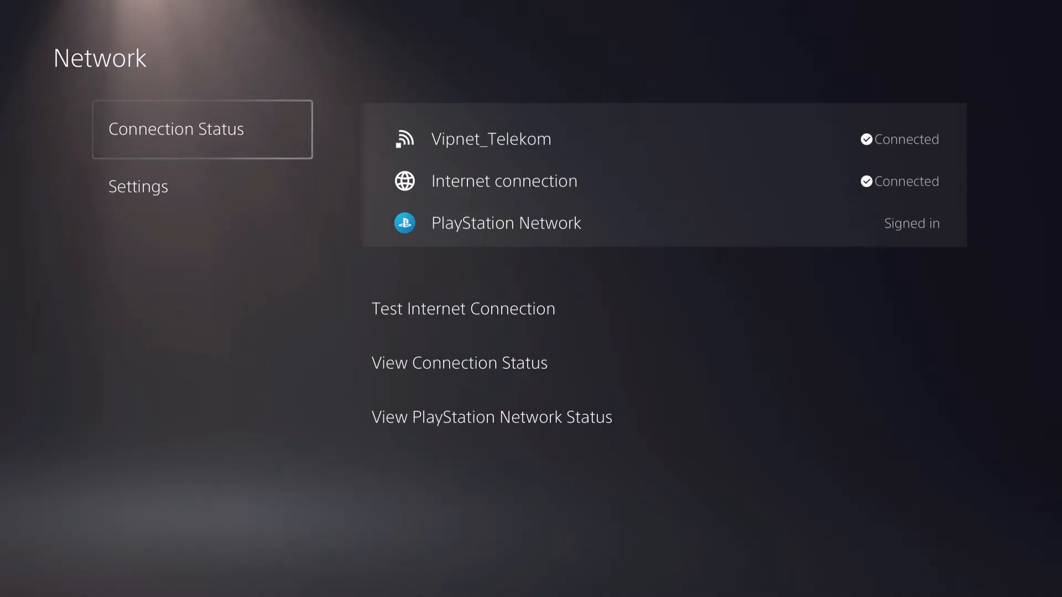
click(137, 186)
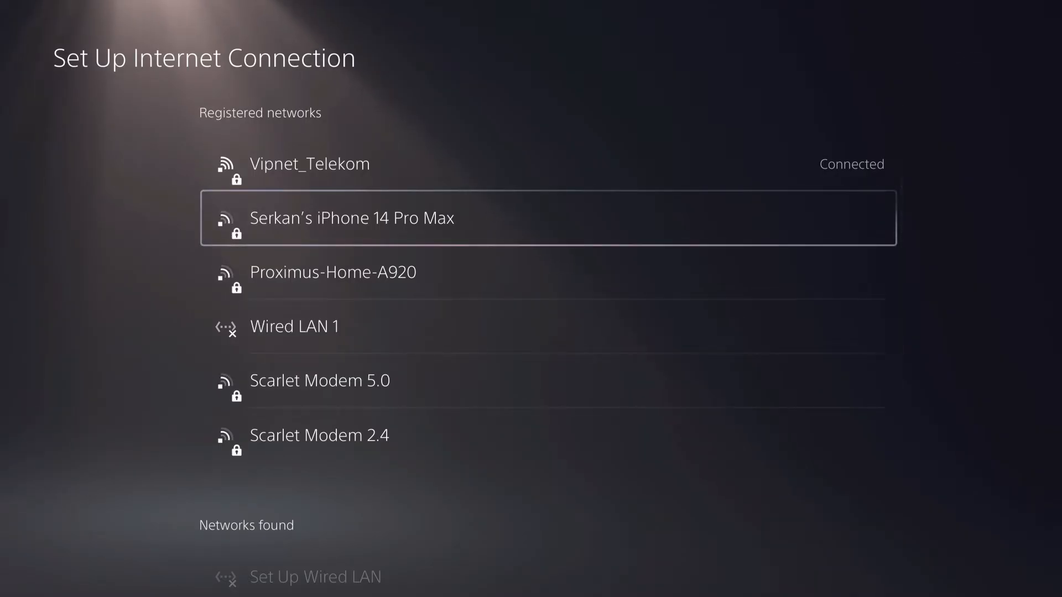
Bring up the Control Center strip over the home screen.
key(Down)
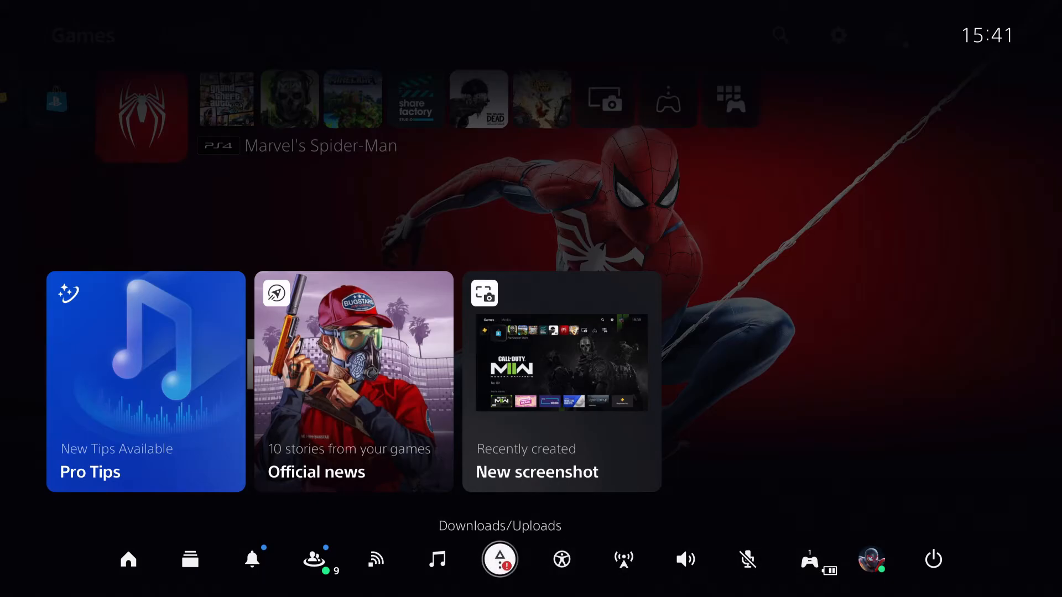
View the account menu from the Control Center, then close it back to Marvel's Spider-Man home.
click(499, 559)
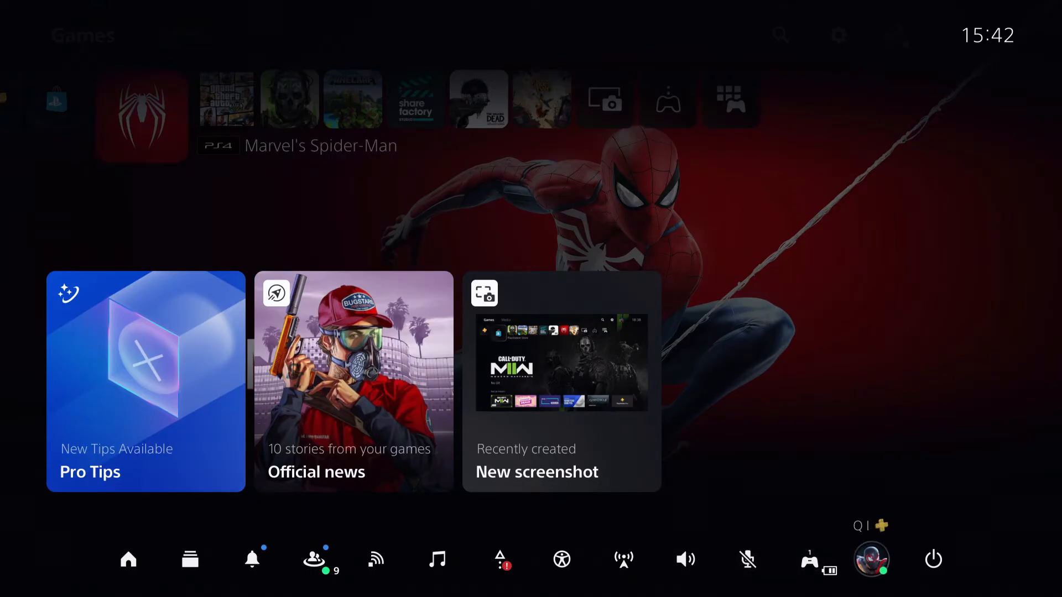
click(870, 559)
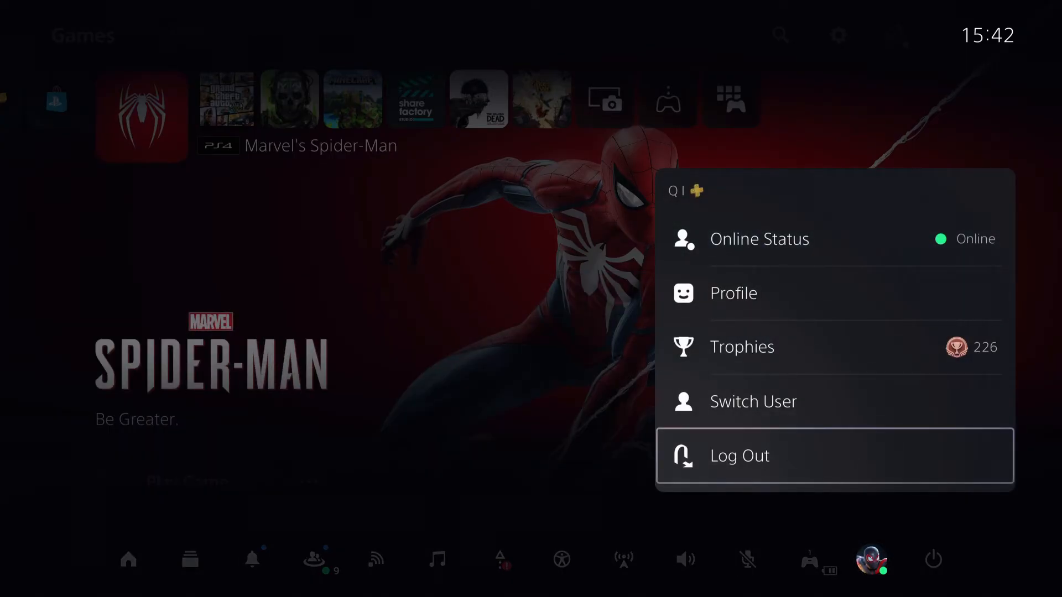
click(932, 559)
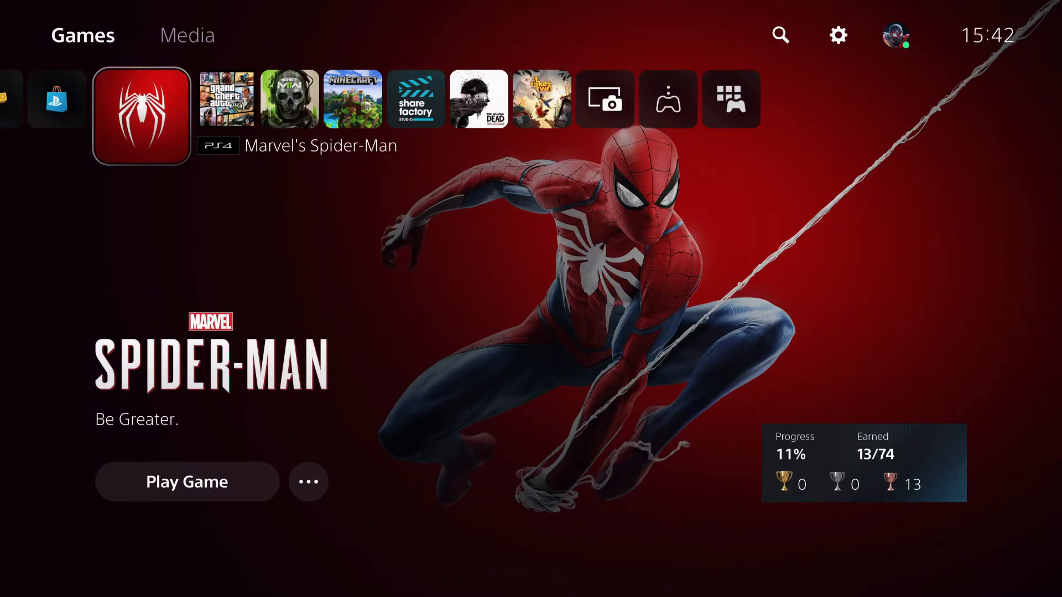
Open Settings from the top-right gear icon to list Saved Data and Game/App Settings.
click(308, 482)
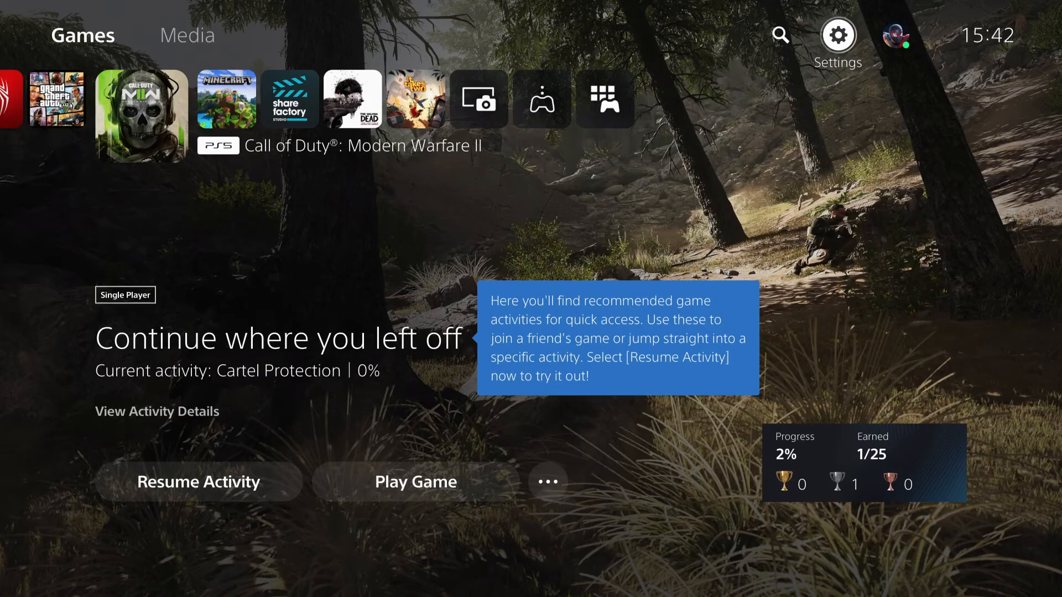
click(836, 34)
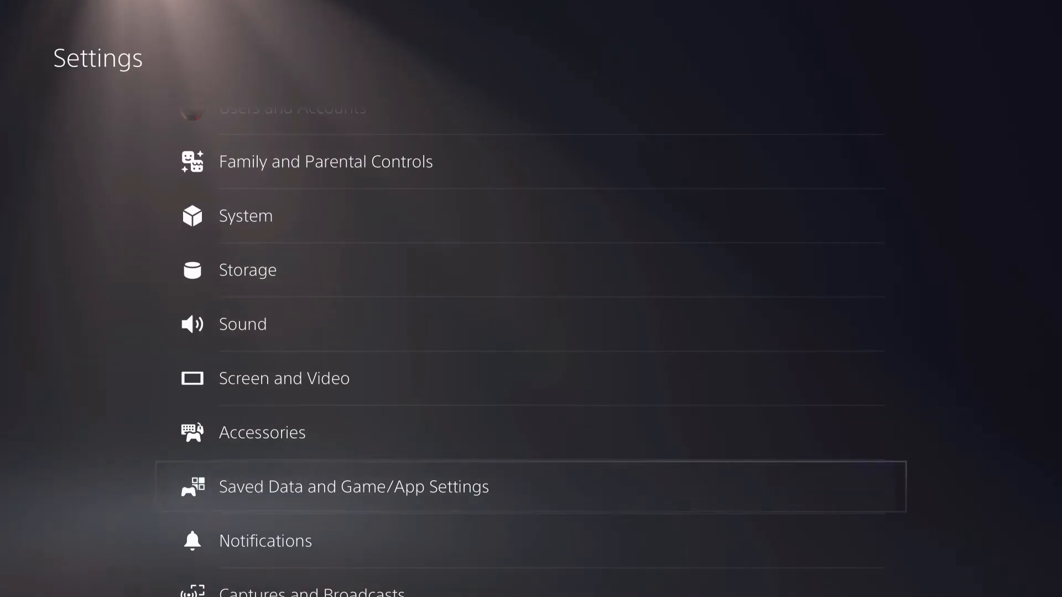
Go to Saved Data and Game/App Settings > Saved Data (PS4) > Console Storage.
click(353, 486)
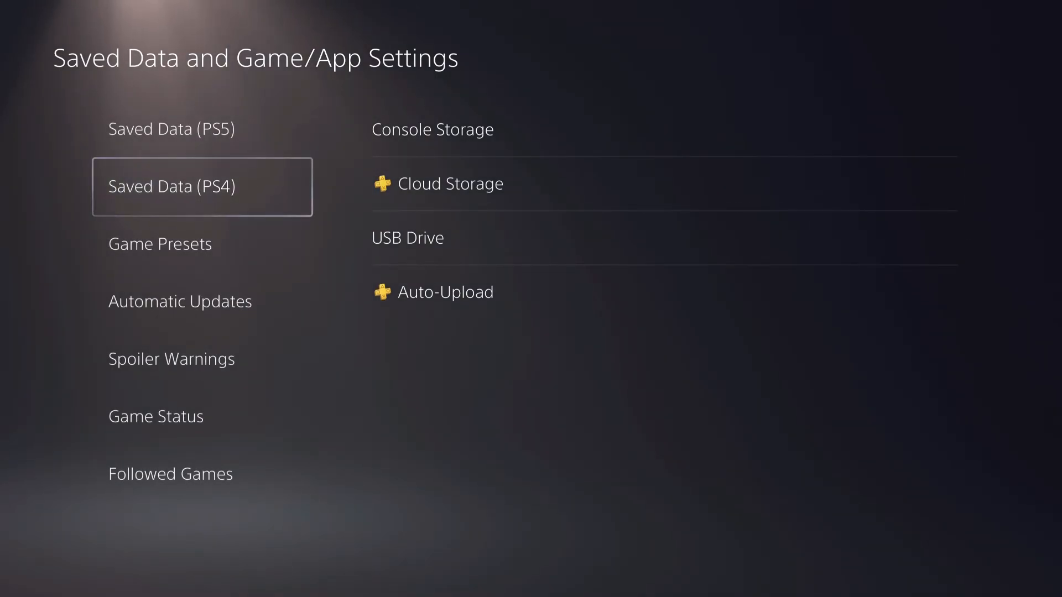
click(432, 129)
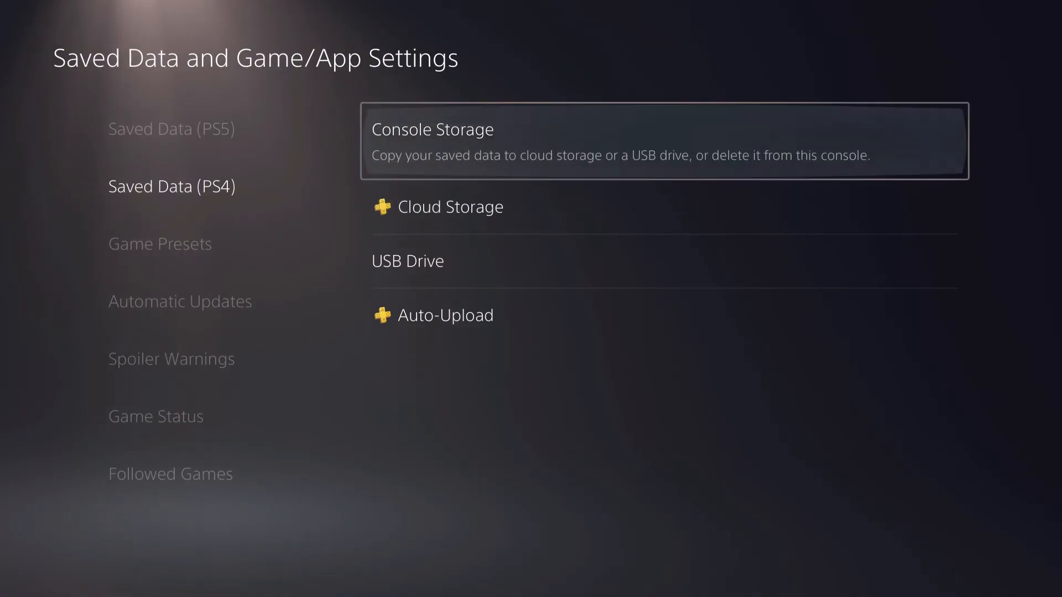
click(667, 141)
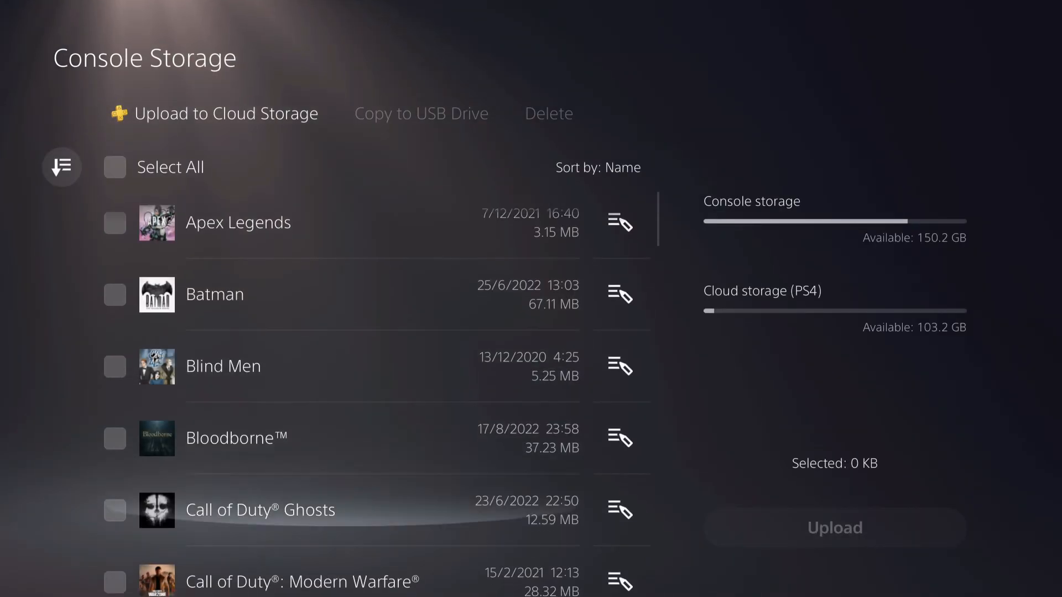
Tick Marvel's Spider-Man's PS4 save, showing 69.21 MB selected.
scroll(down, 3)
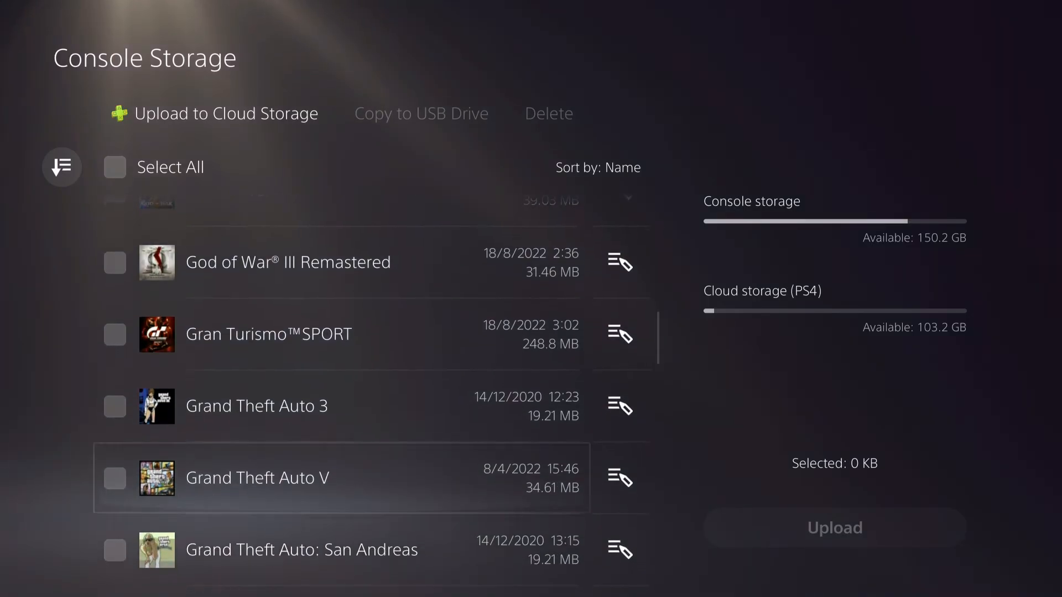
scroll(down, 3)
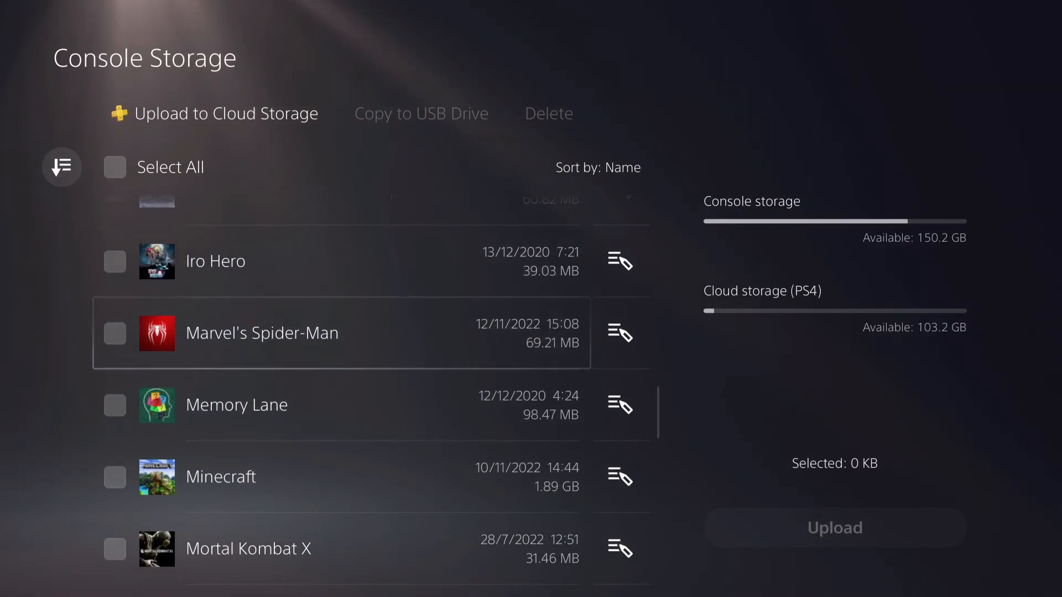
click(114, 333)
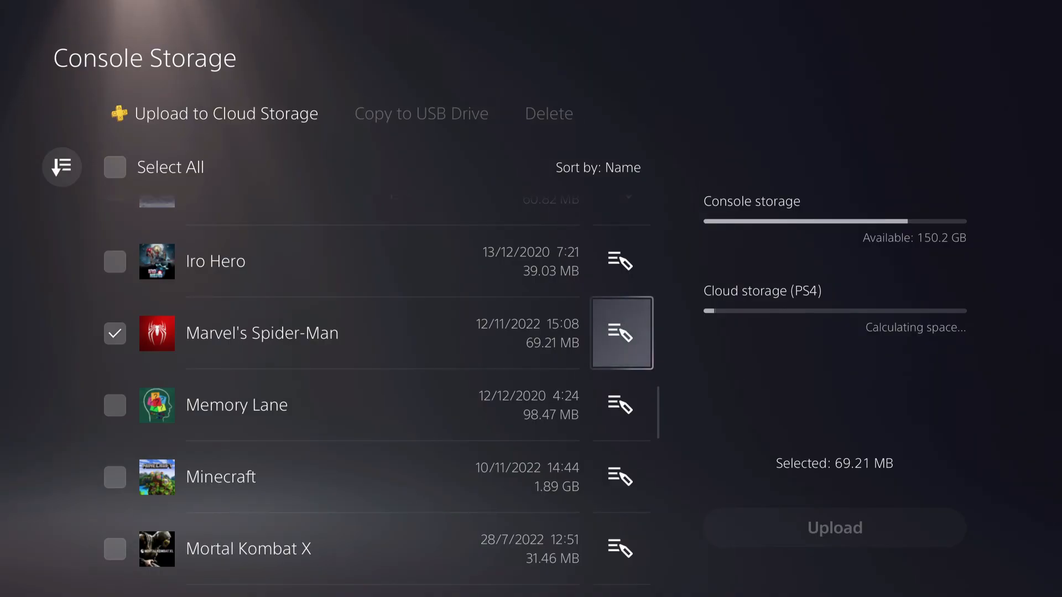